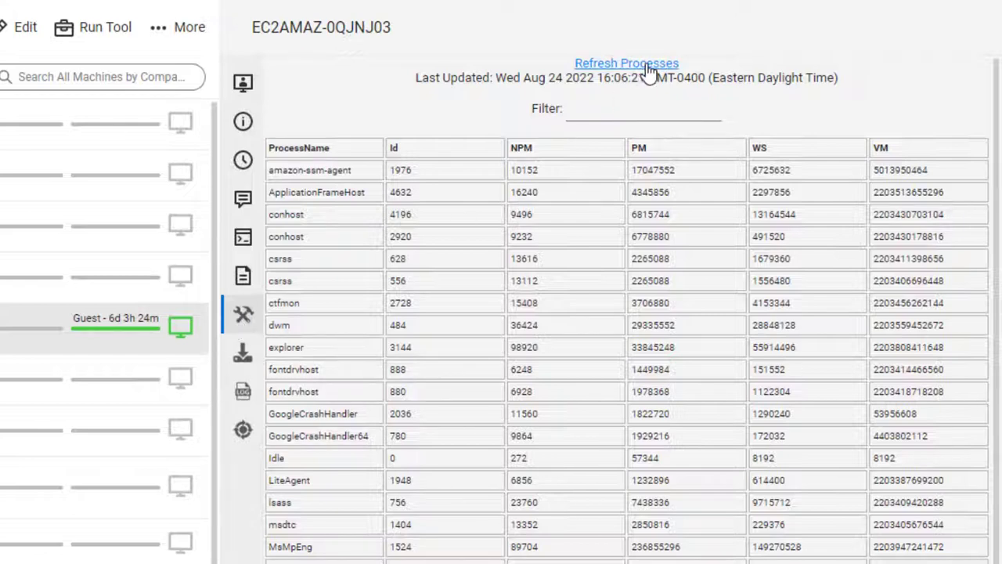
Refresh the process list for EC2AMAZ-0QJNJ03 to show current figures.
{"action": "left_click", "coordinate": [627, 63]}
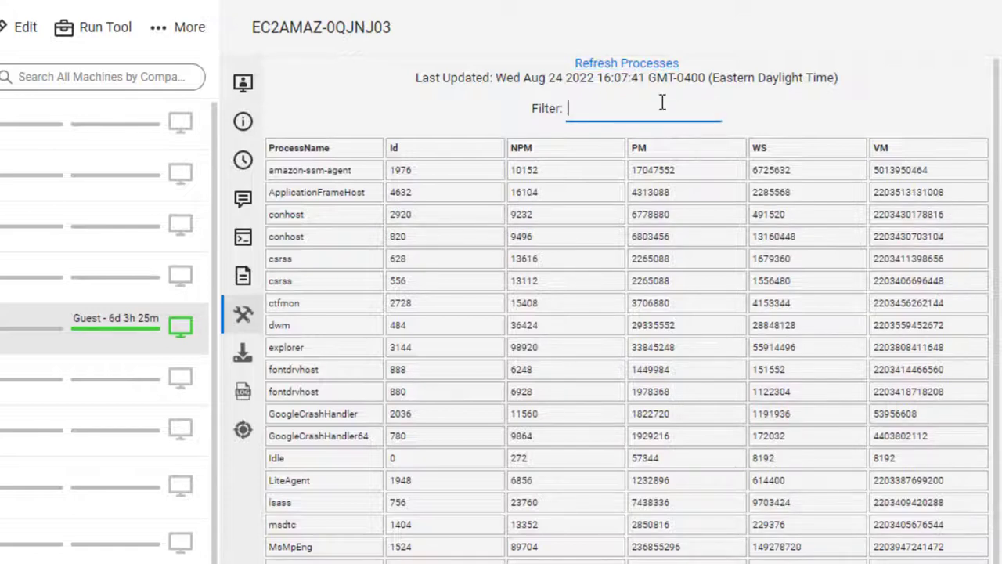
Filter the process list by "scr", leaving ScreenConnect.ClientService, ScreenConnect.WindowsClient and smartscreen.
{"action": "type", "text": "scr"}
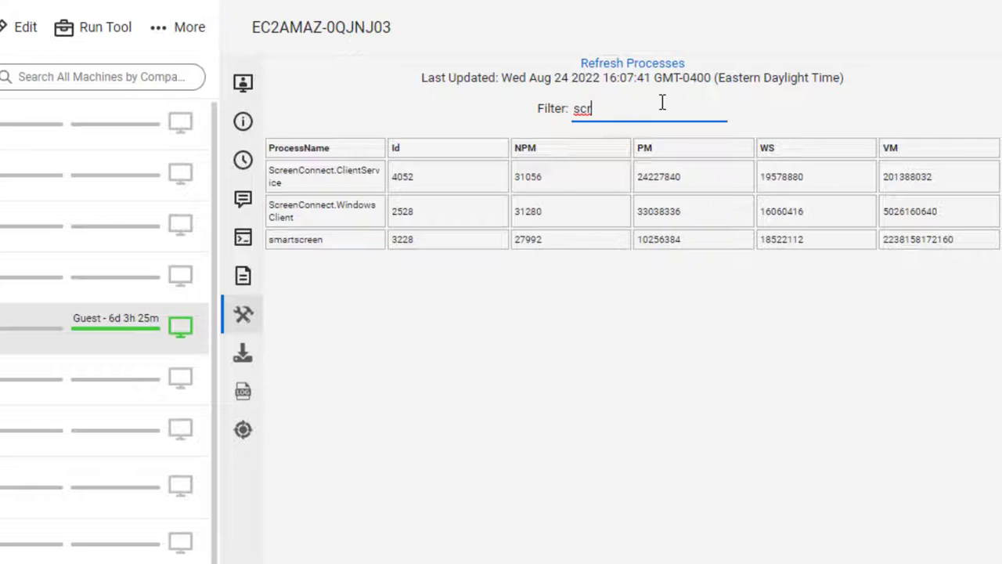
{"action": "mouse_move", "coordinate": [306, 305]}
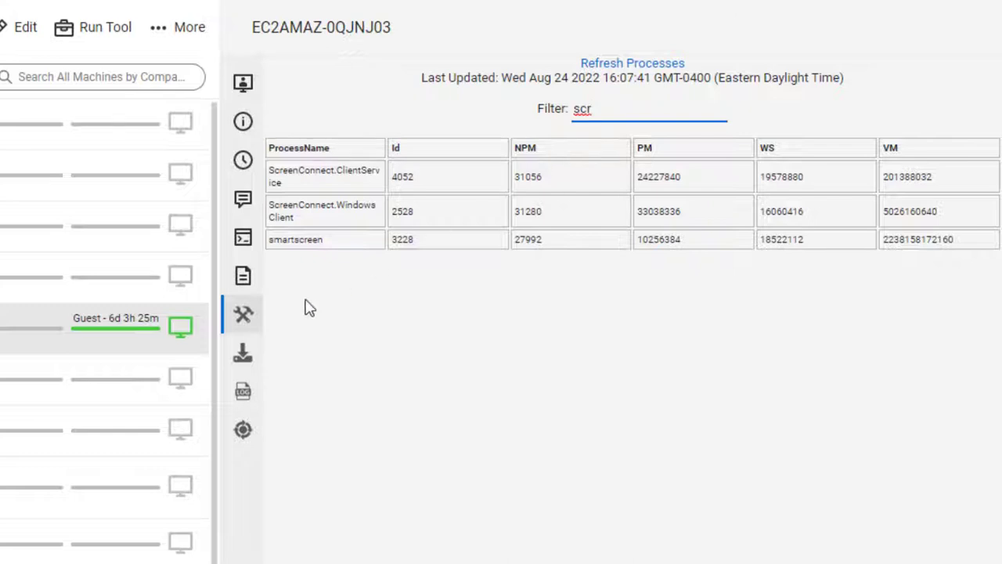
Show the installed software list with Amazon tools, Chrome, Visual C++ runtimes and ScreenConnect Client.
{"action": "left_click", "coordinate": [243, 352]}
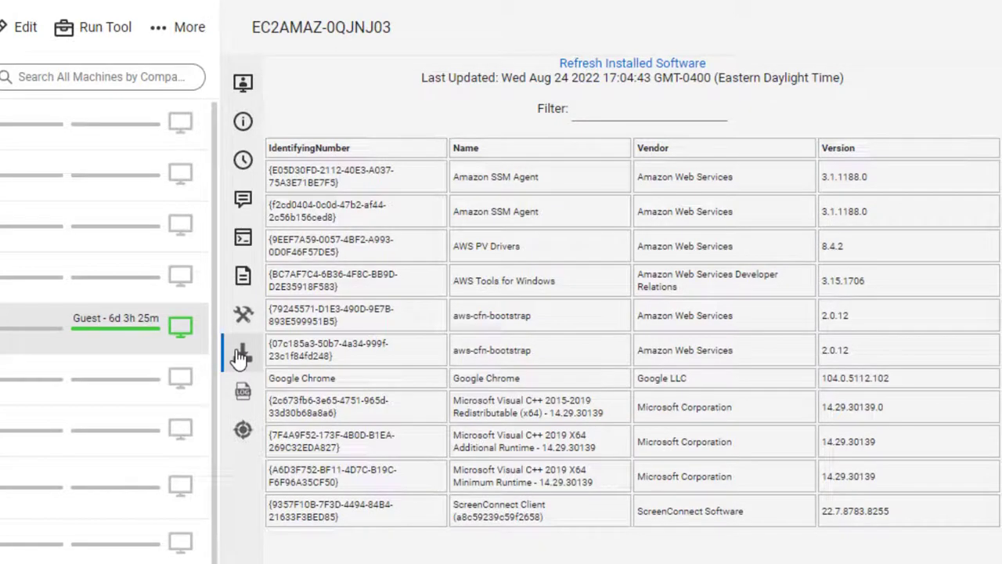
View the recent event log, then the Windows services with running or stopped status.
{"action": "left_click", "coordinate": [243, 392]}
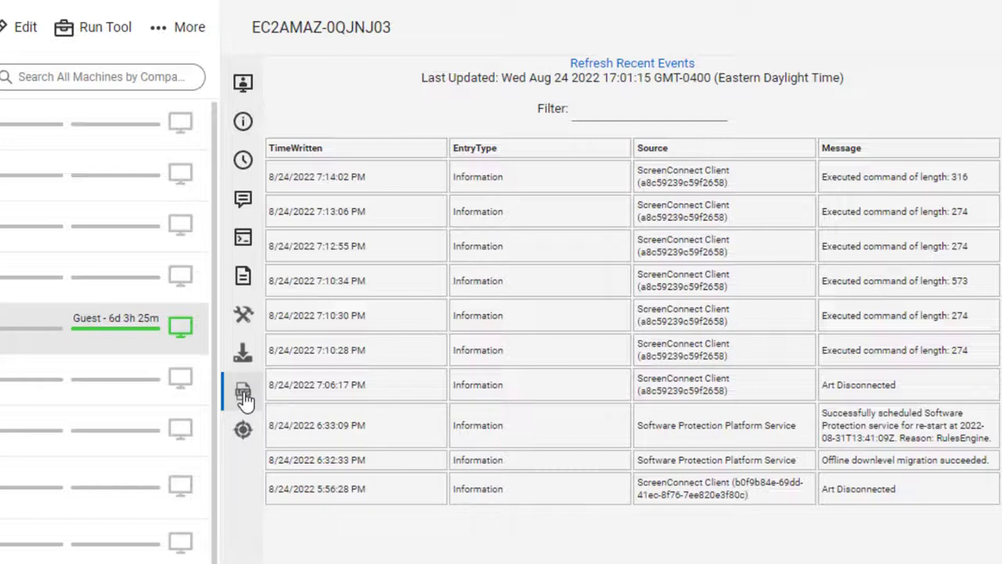
{"action": "left_click", "coordinate": [243, 429]}
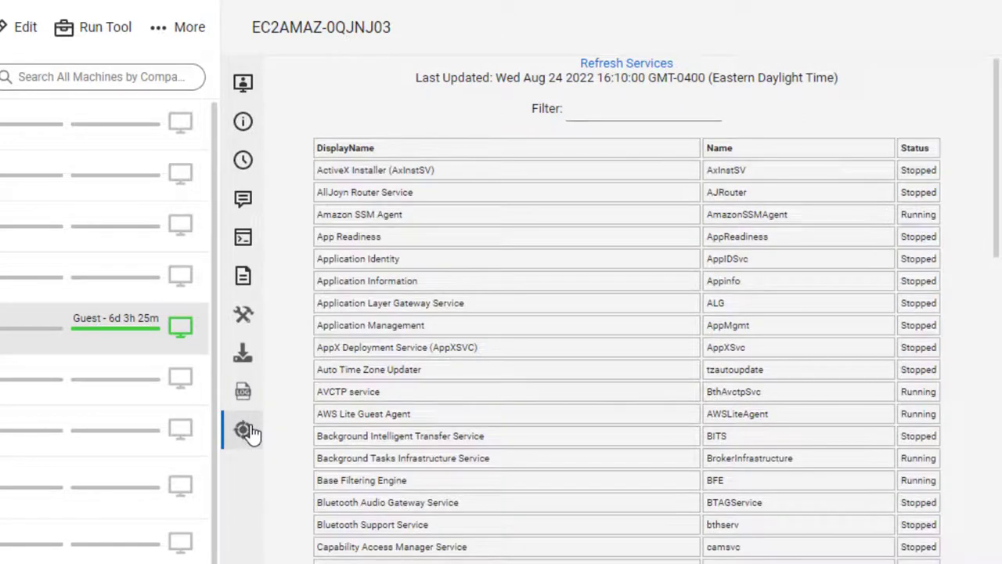